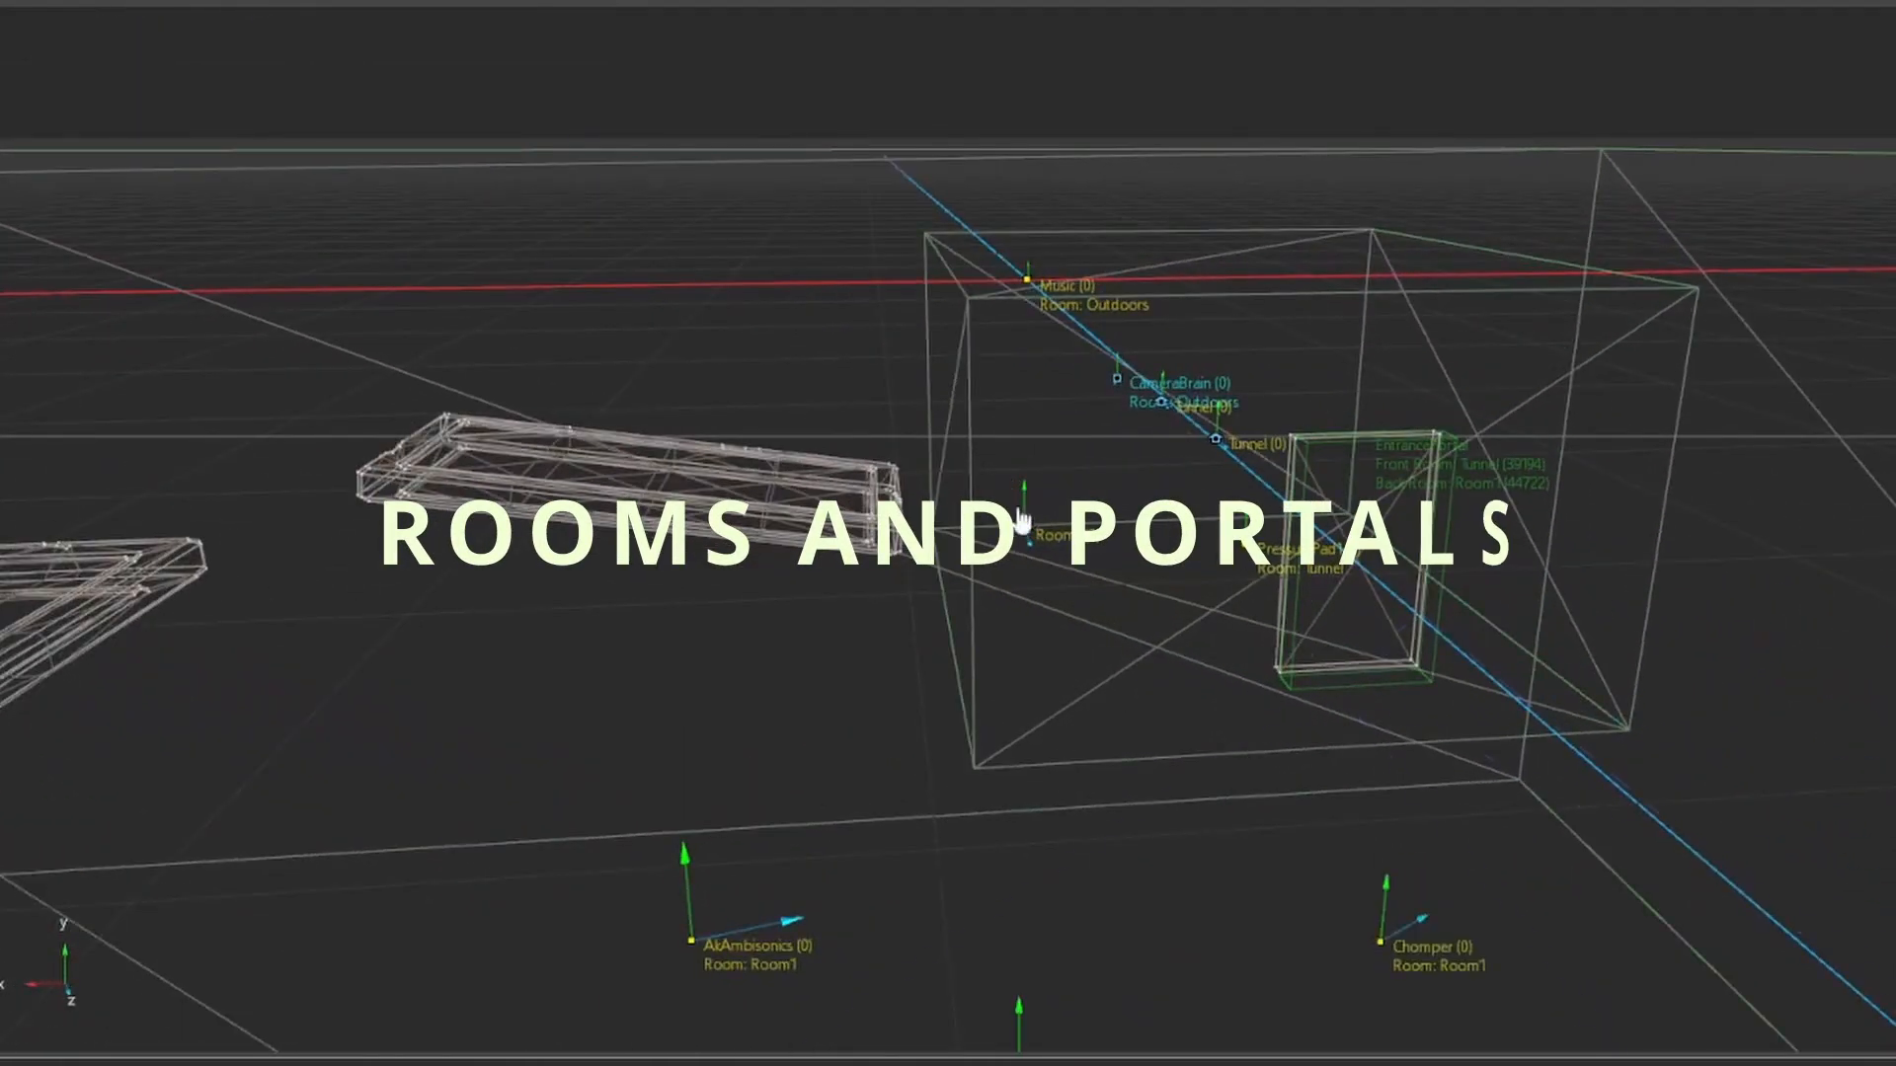
Open the Att30m '30m' attenuation ShareSet to view its volume-over-distance curve.
left_click(954, 11)
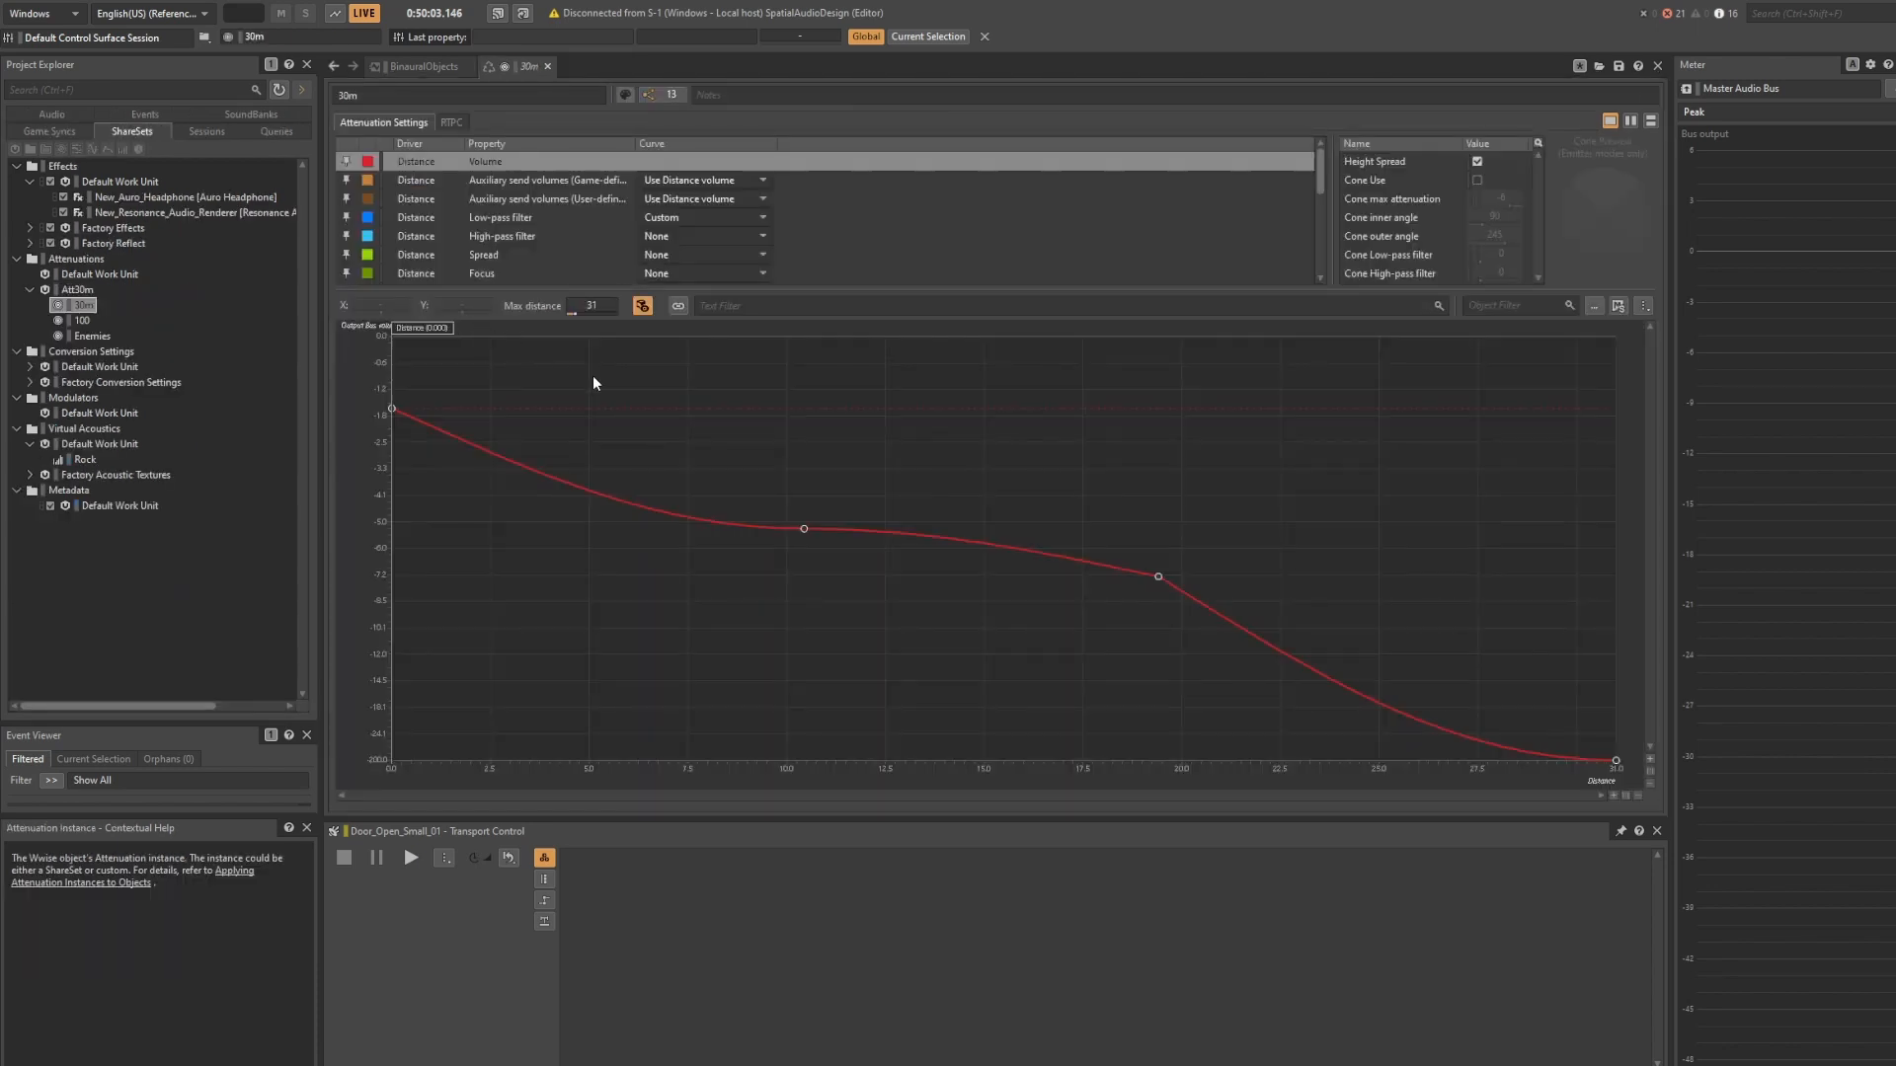
View the 30m low-pass filter curve, then open the AmbisonicsCave sound.
left_click(501, 217)
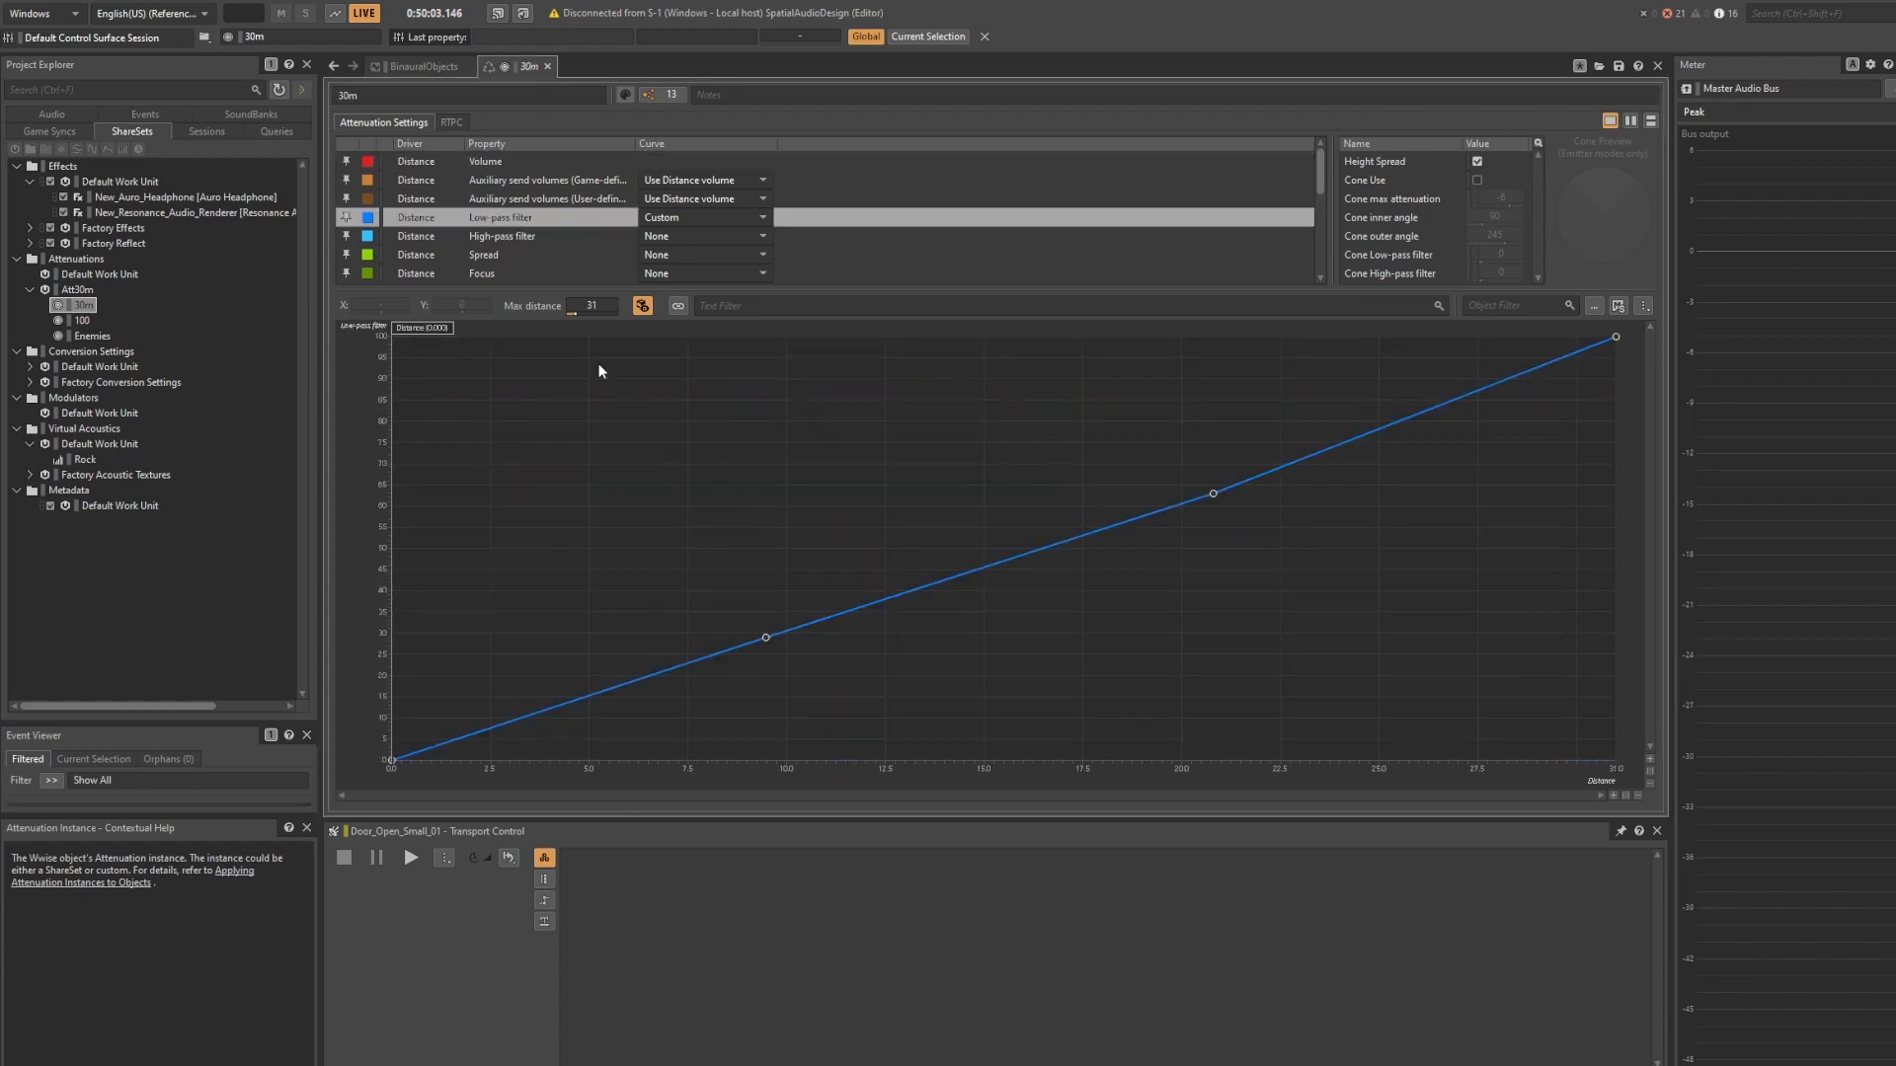
left_click(921, 12)
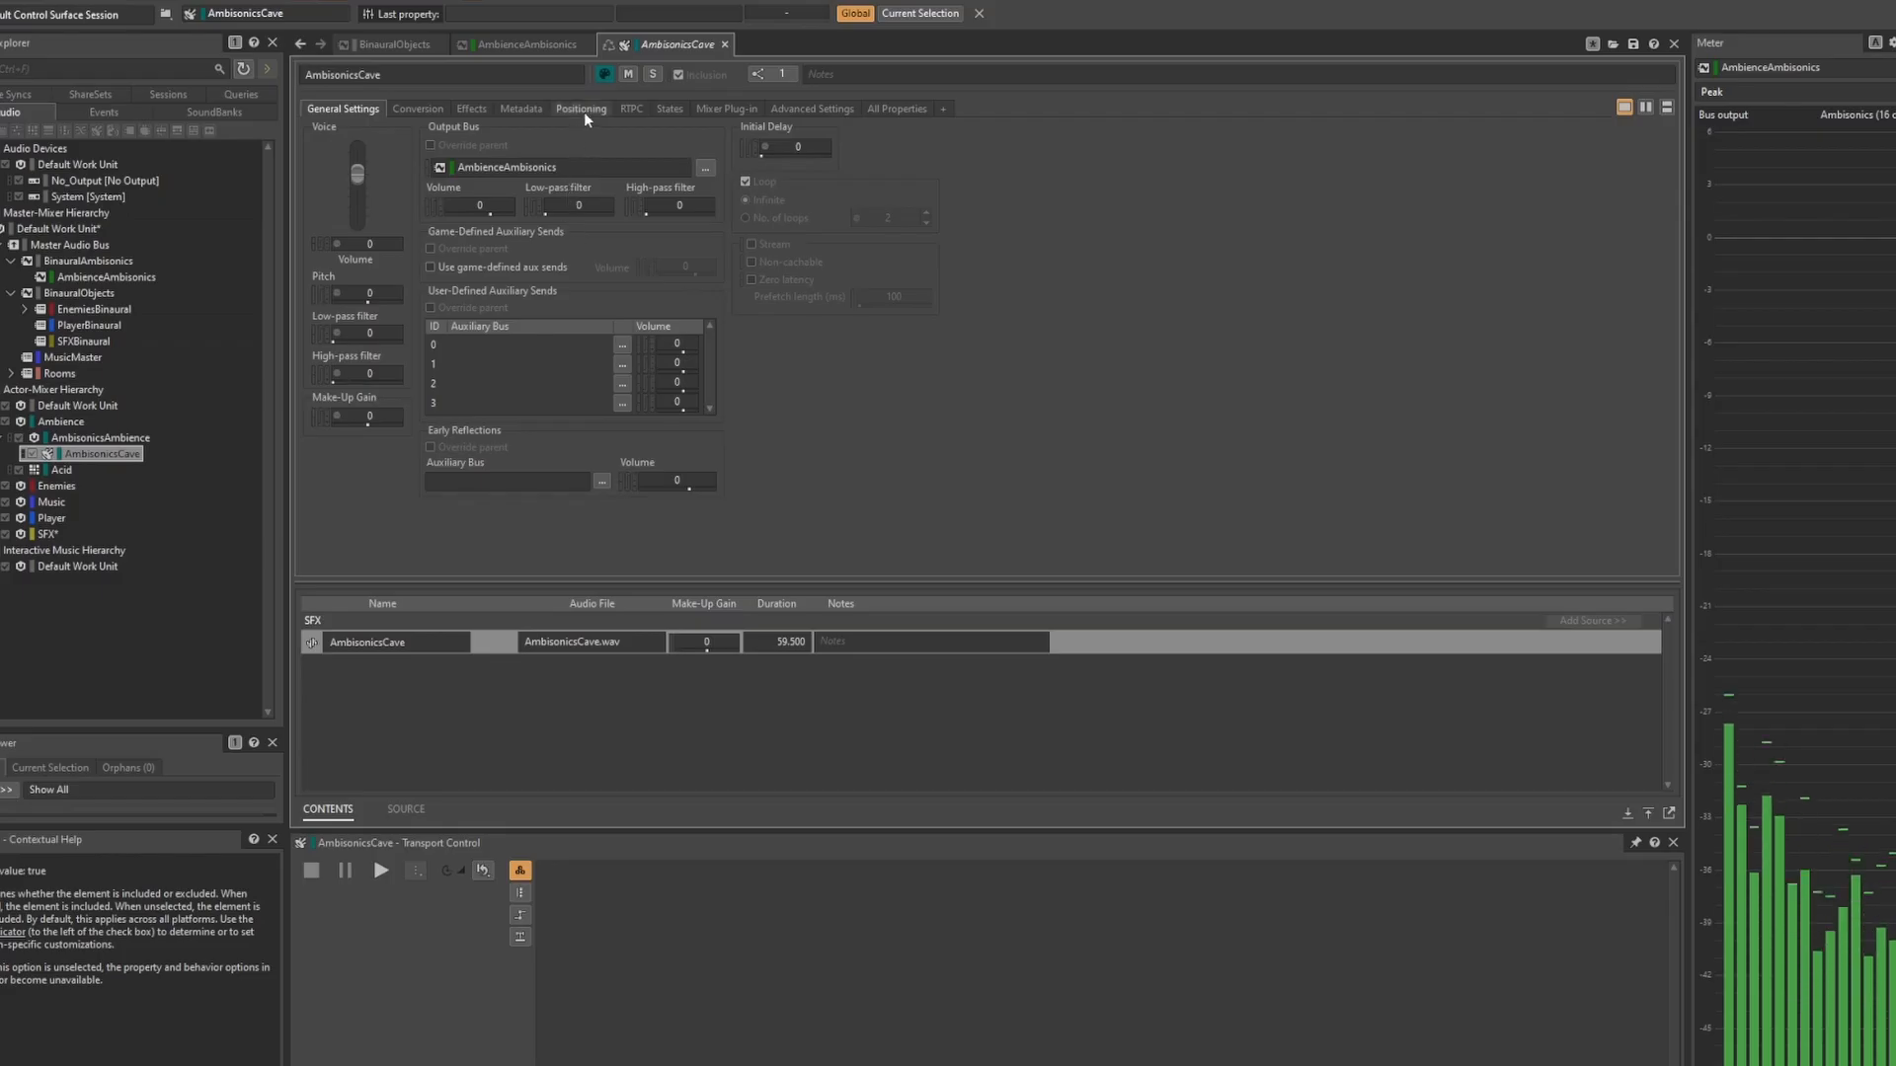
View AmbisonicsCave and AmbienceAmbisonics bus positioning, then open MusicMaster showing Entrance, Room1, Room2 buses.
left_click(580, 108)
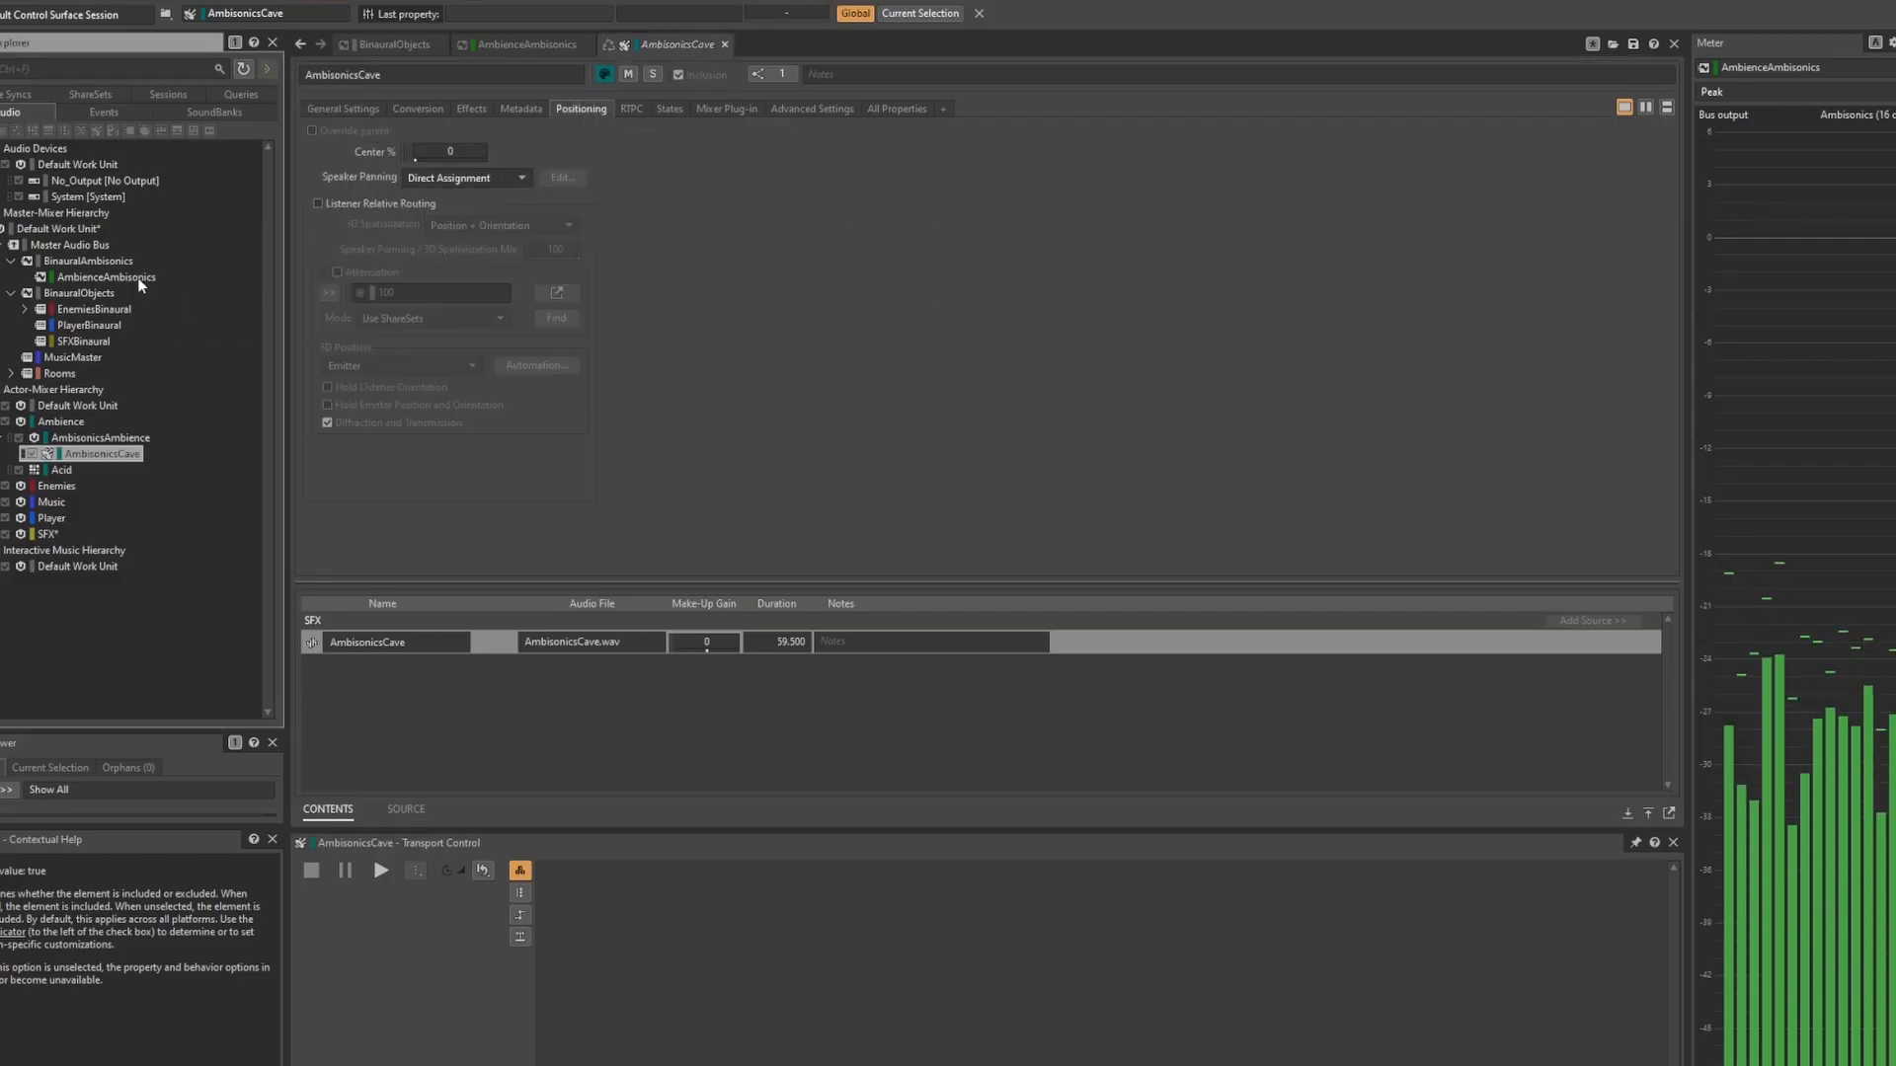
left_click(105, 276)
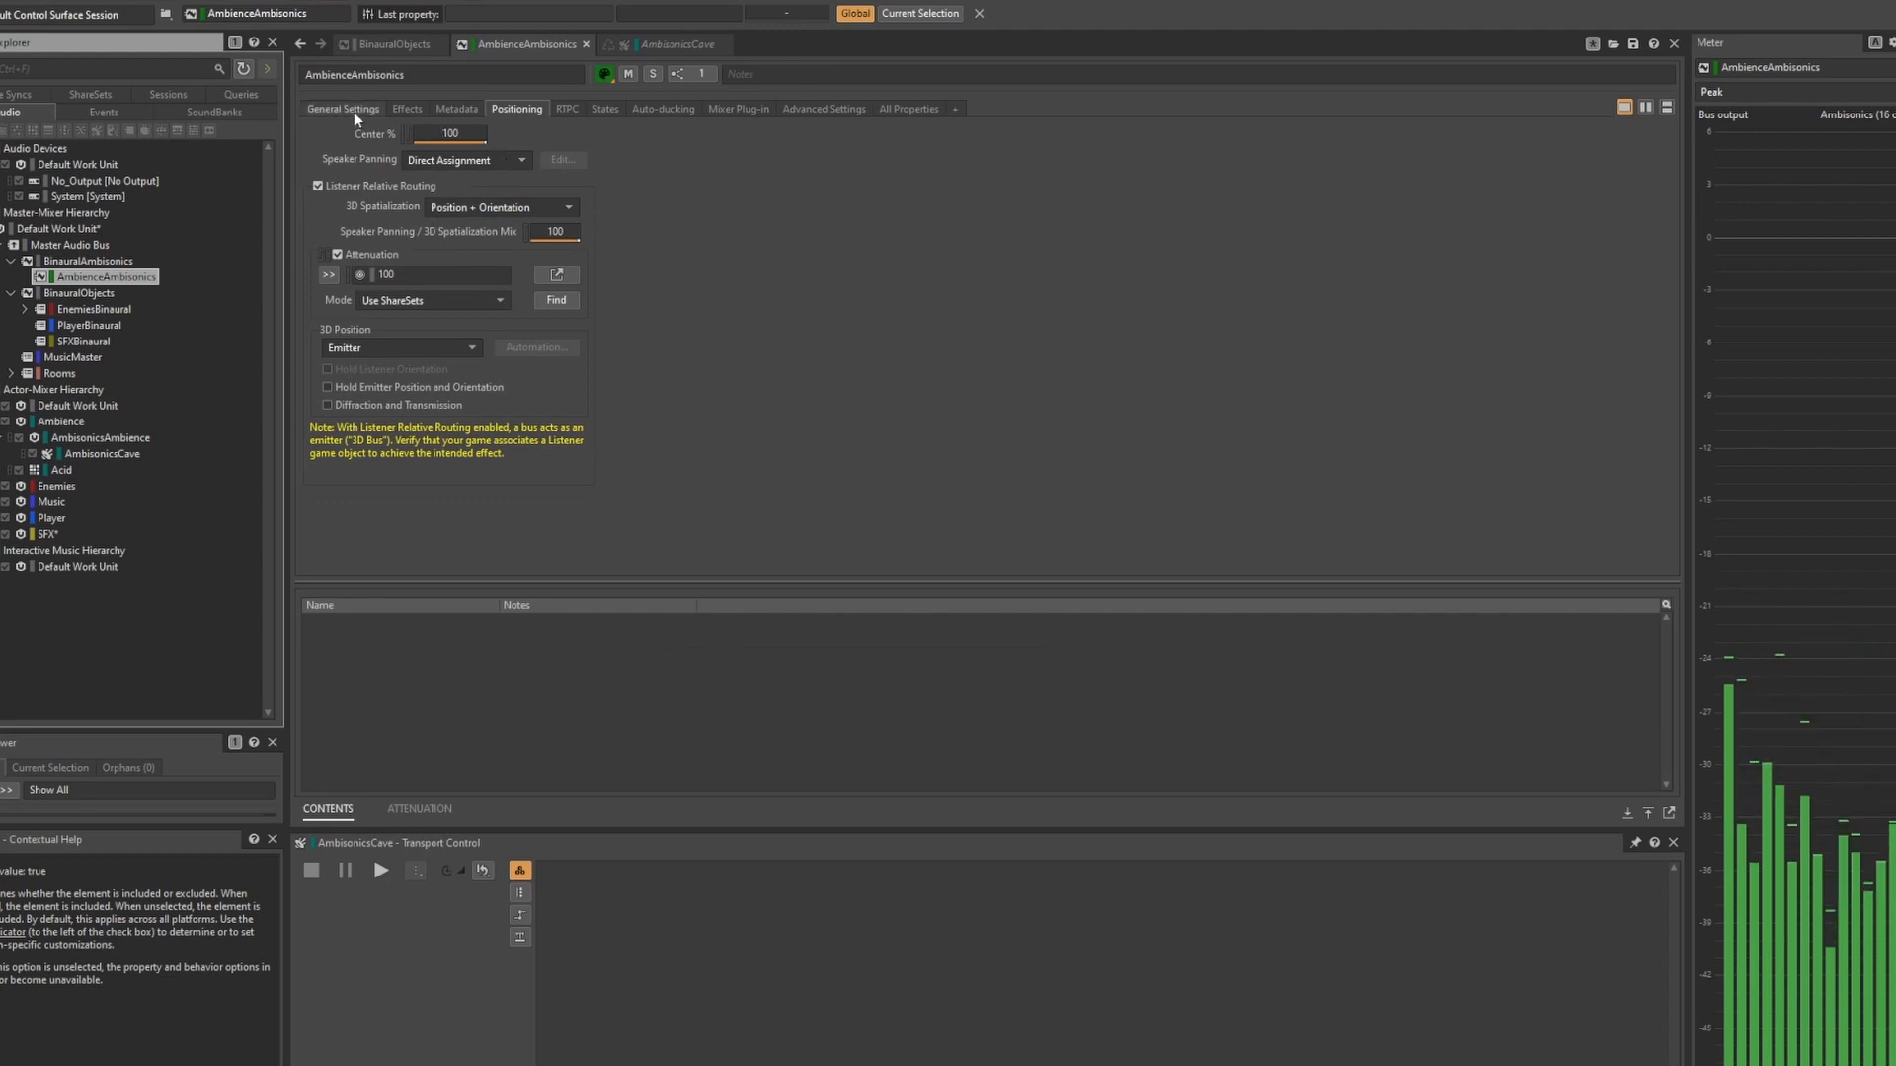
left_click(343, 109)
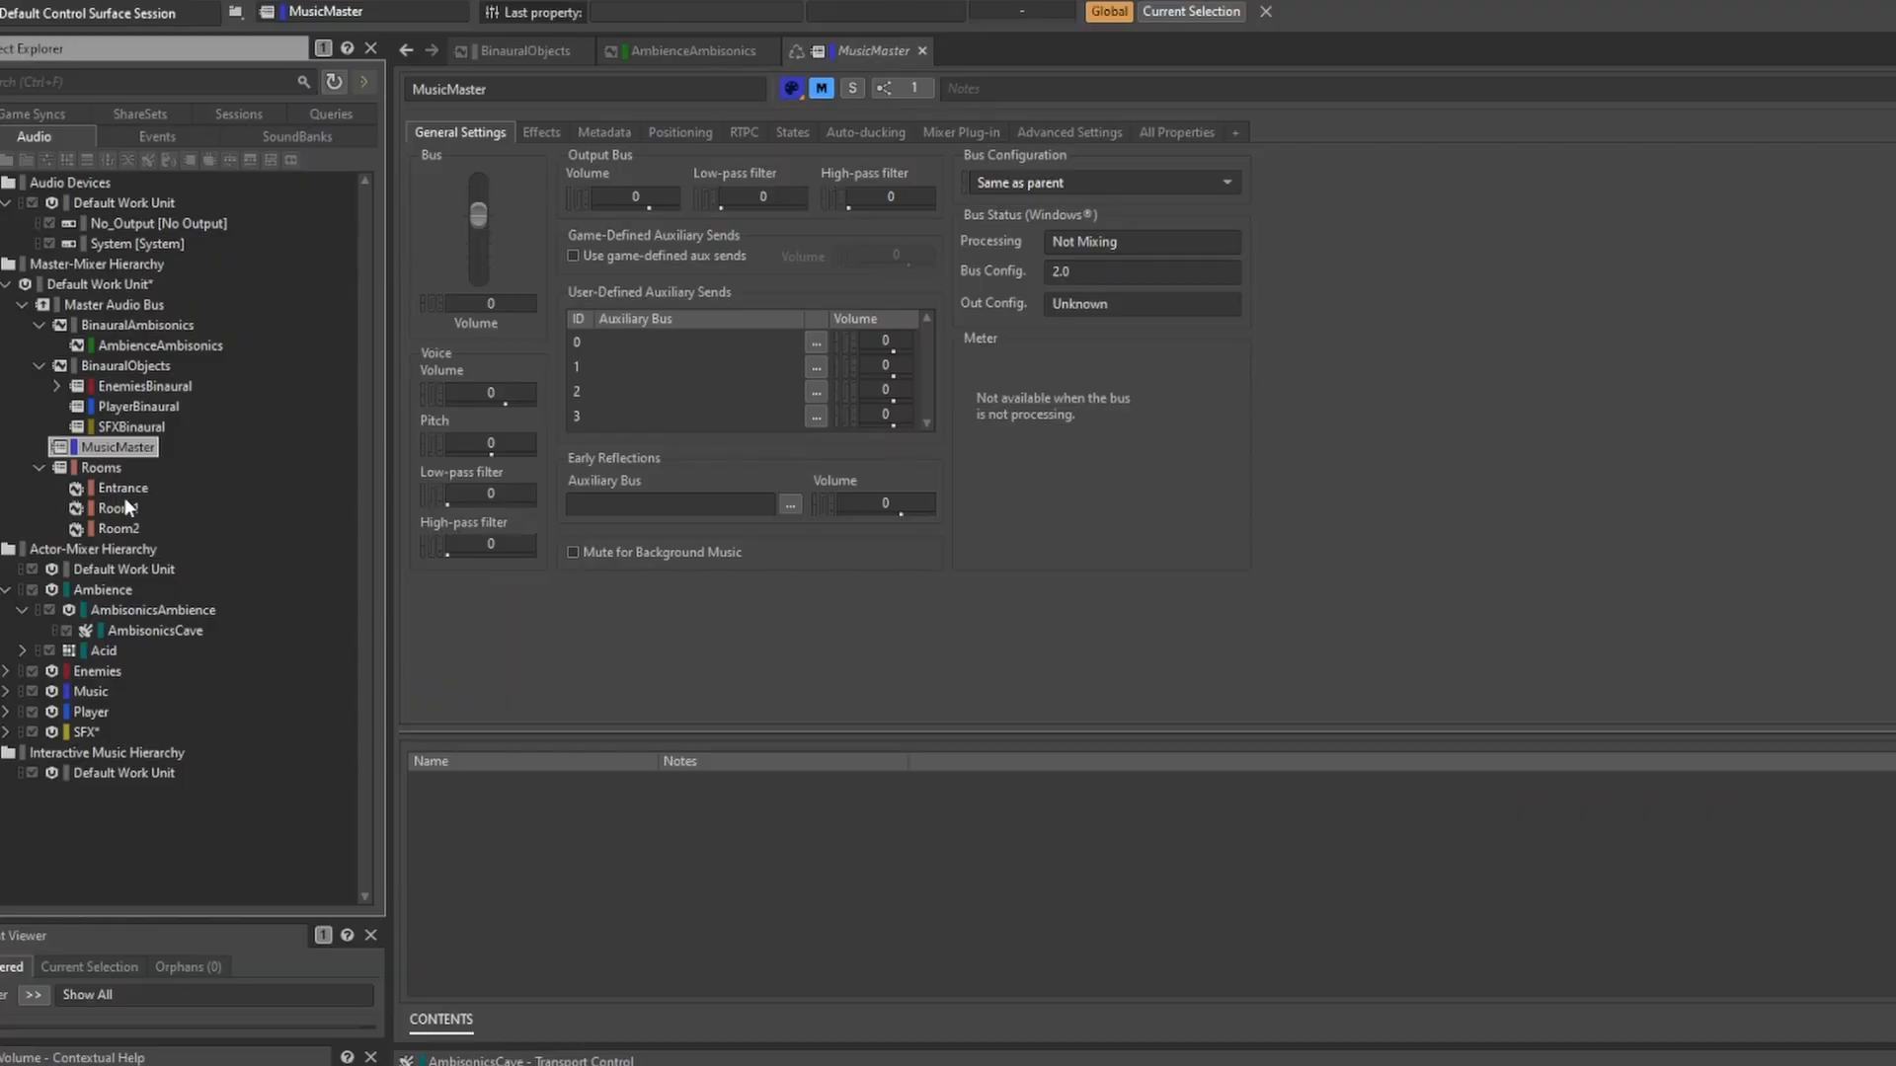
Open the Room2 bus and display the 3D Viewer with rooms and portal.
left_click(117, 528)
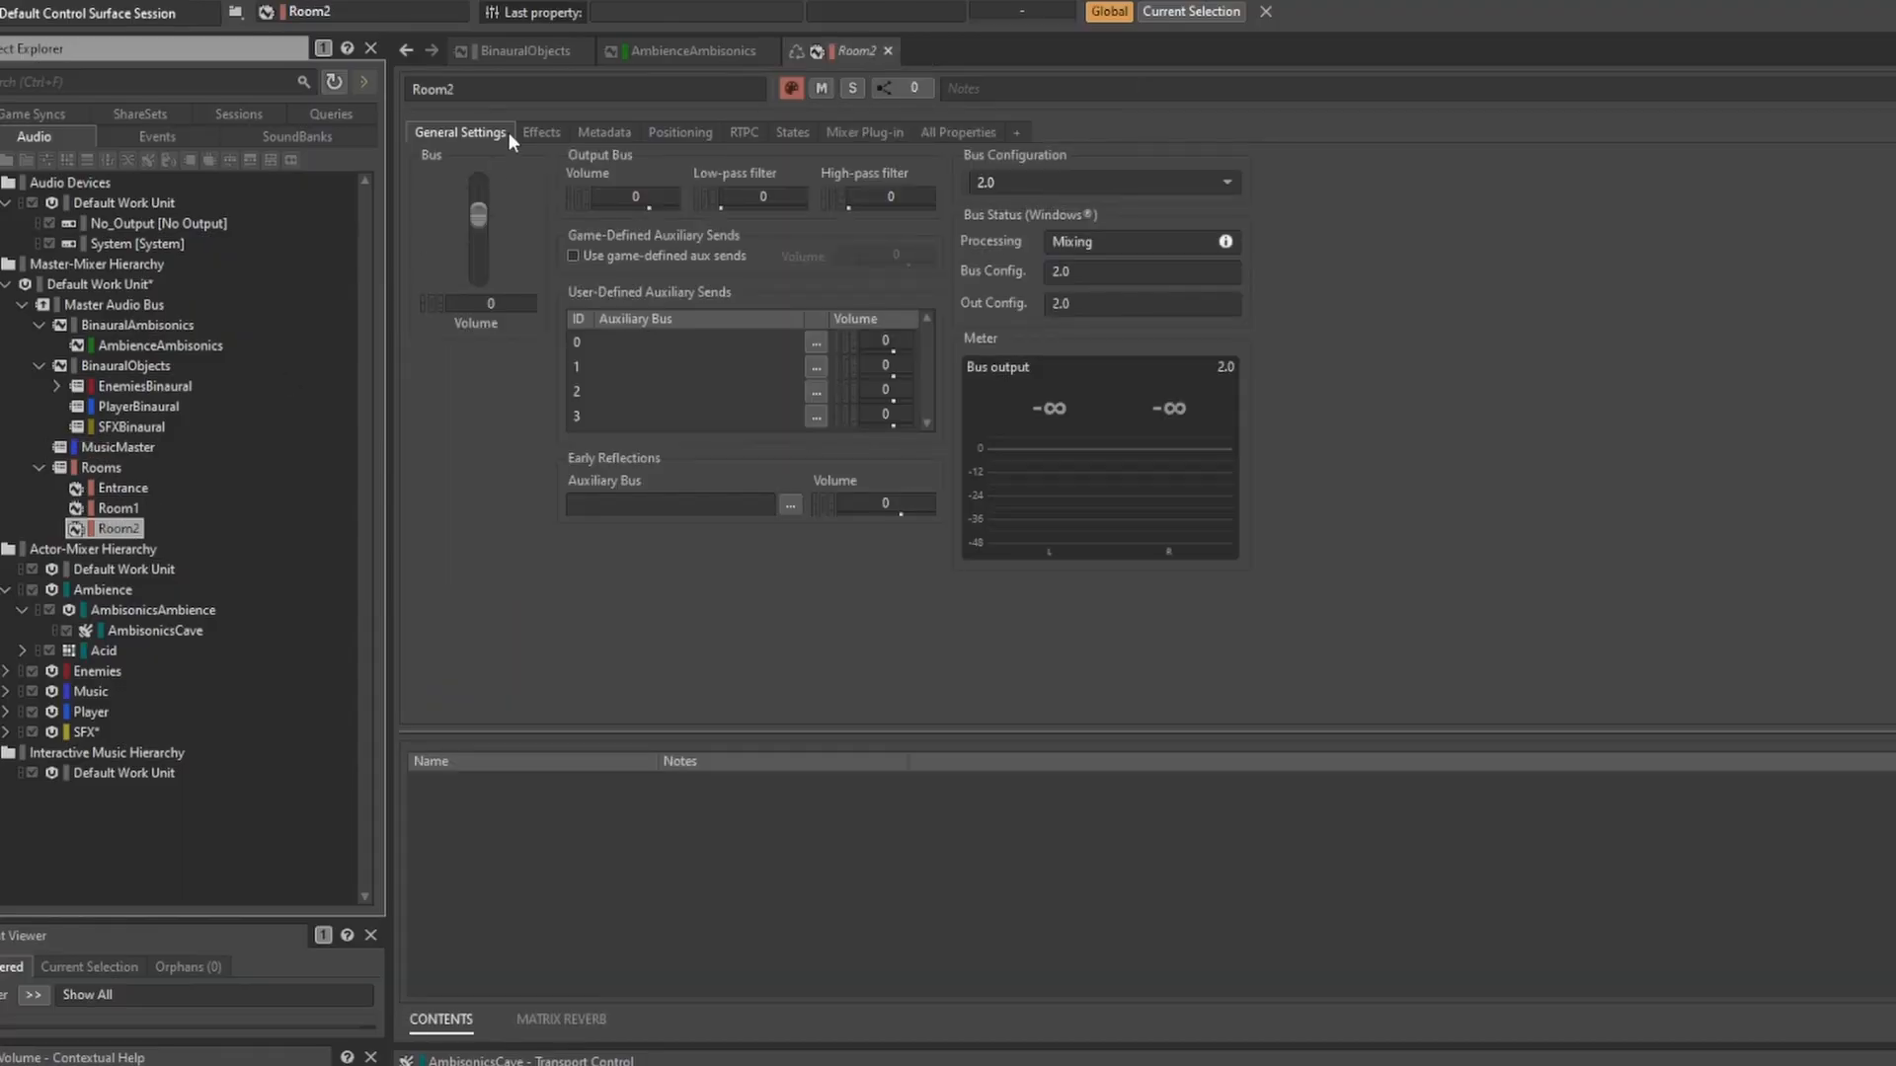
left_click(540, 131)
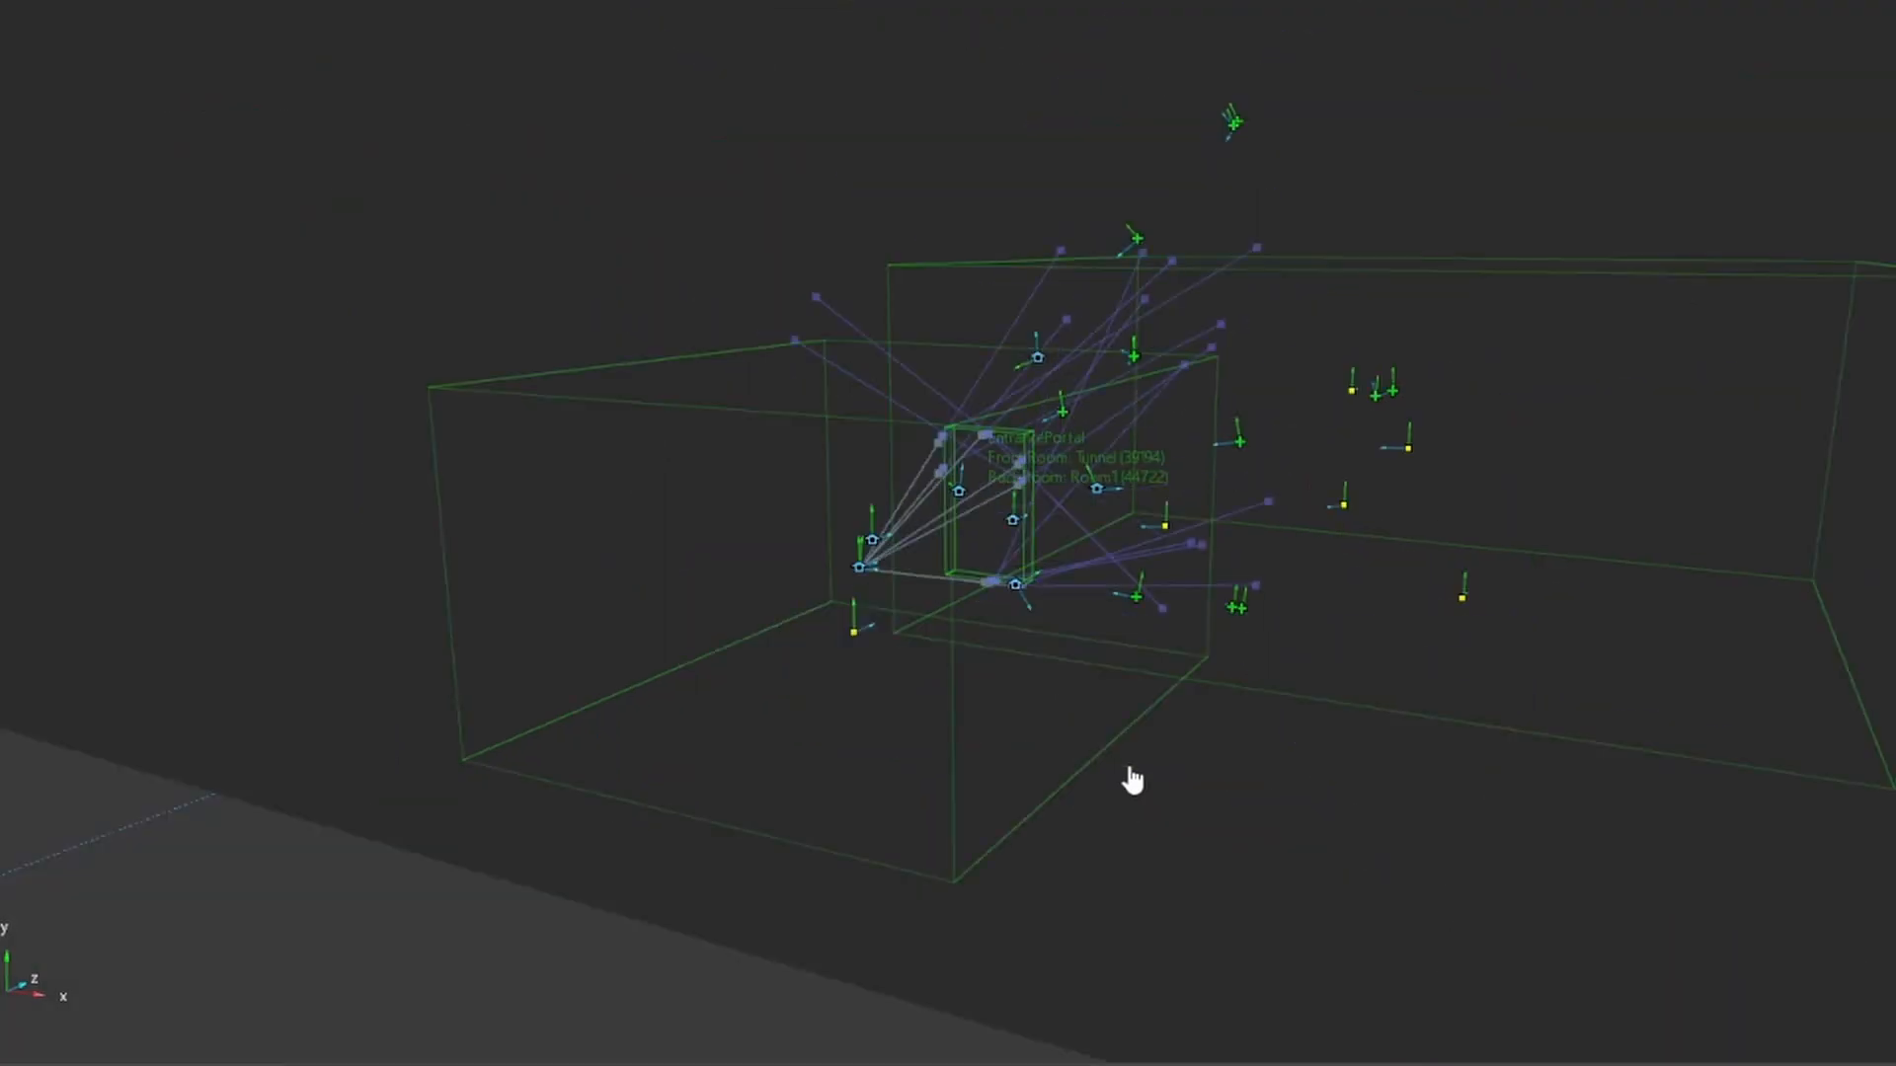
Move the 3D view closer to the entrance portal and orbit around the rooms.
left_click_drag(1131, 780, 828, 711)
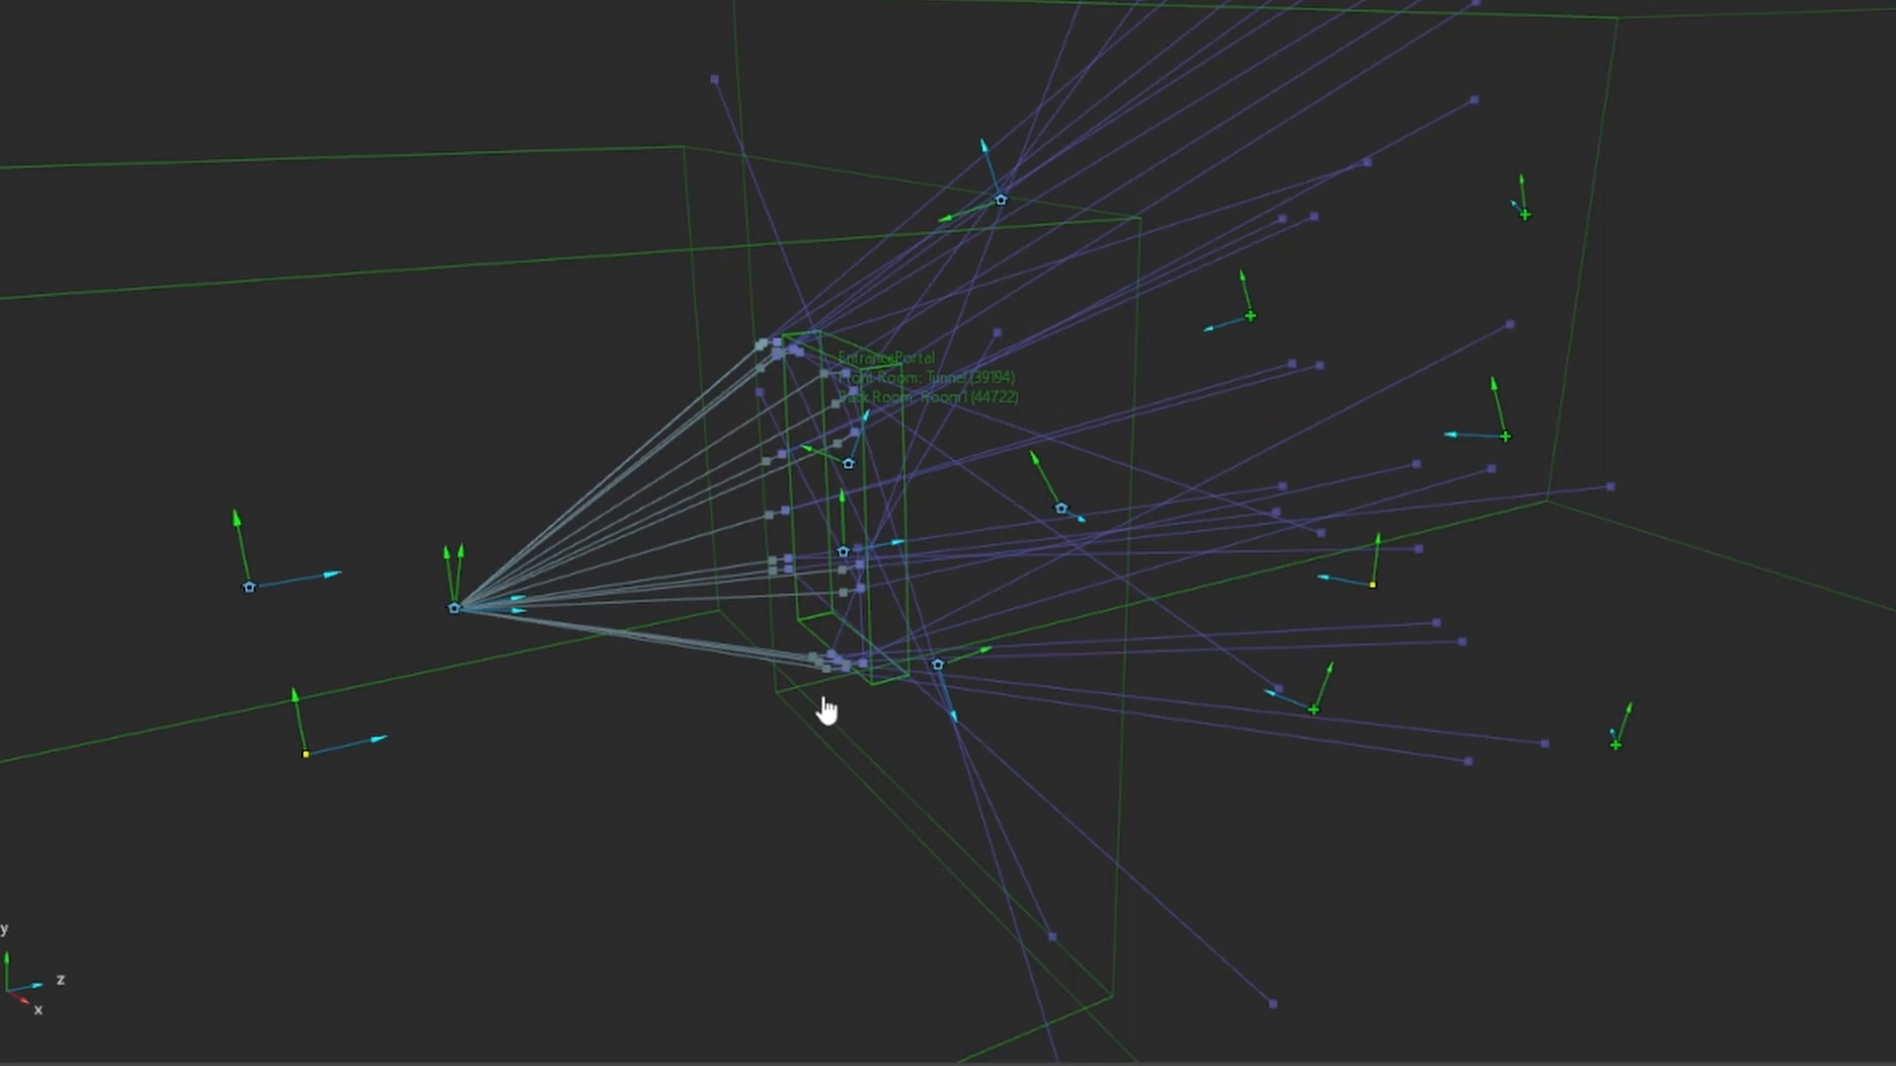
left_click_drag(829, 711, 941, 731)
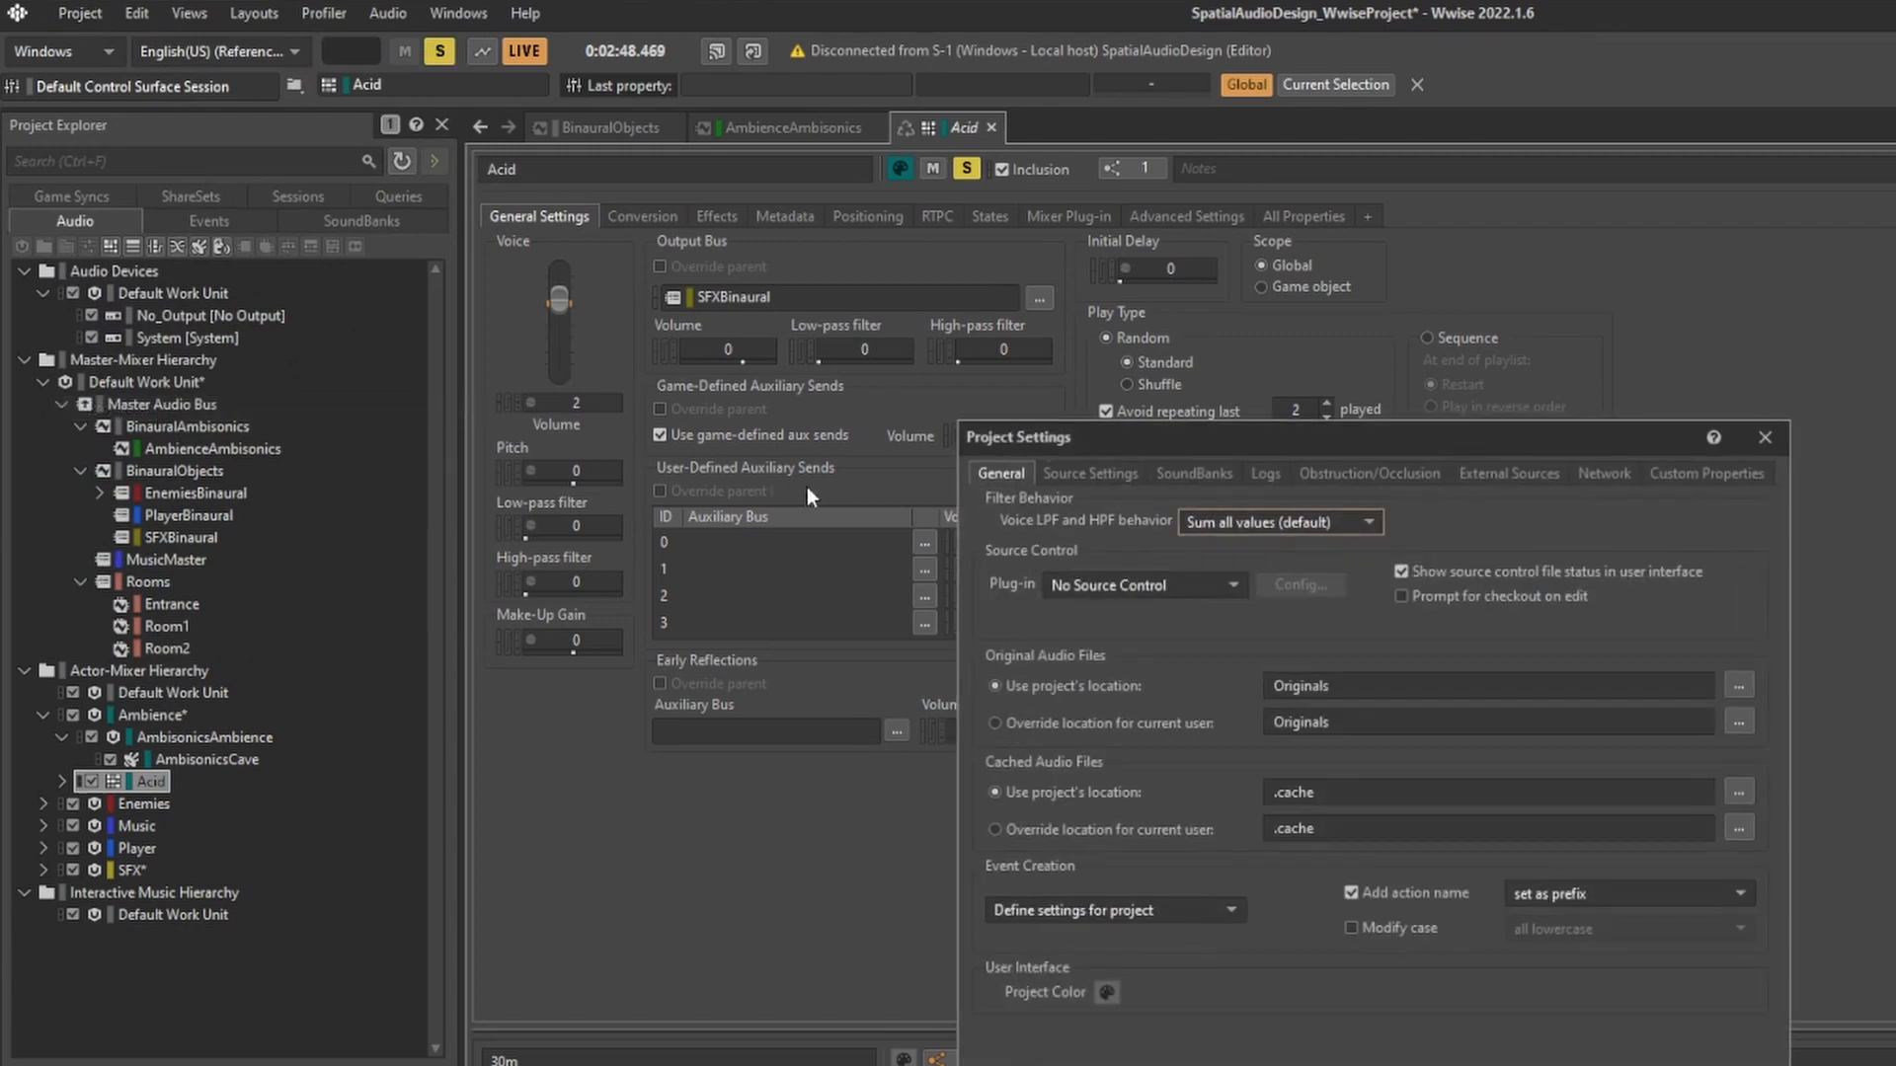
Display the Obstruction/Occlusion page and select the Obstruction LPF curve.
left_click(1368, 473)
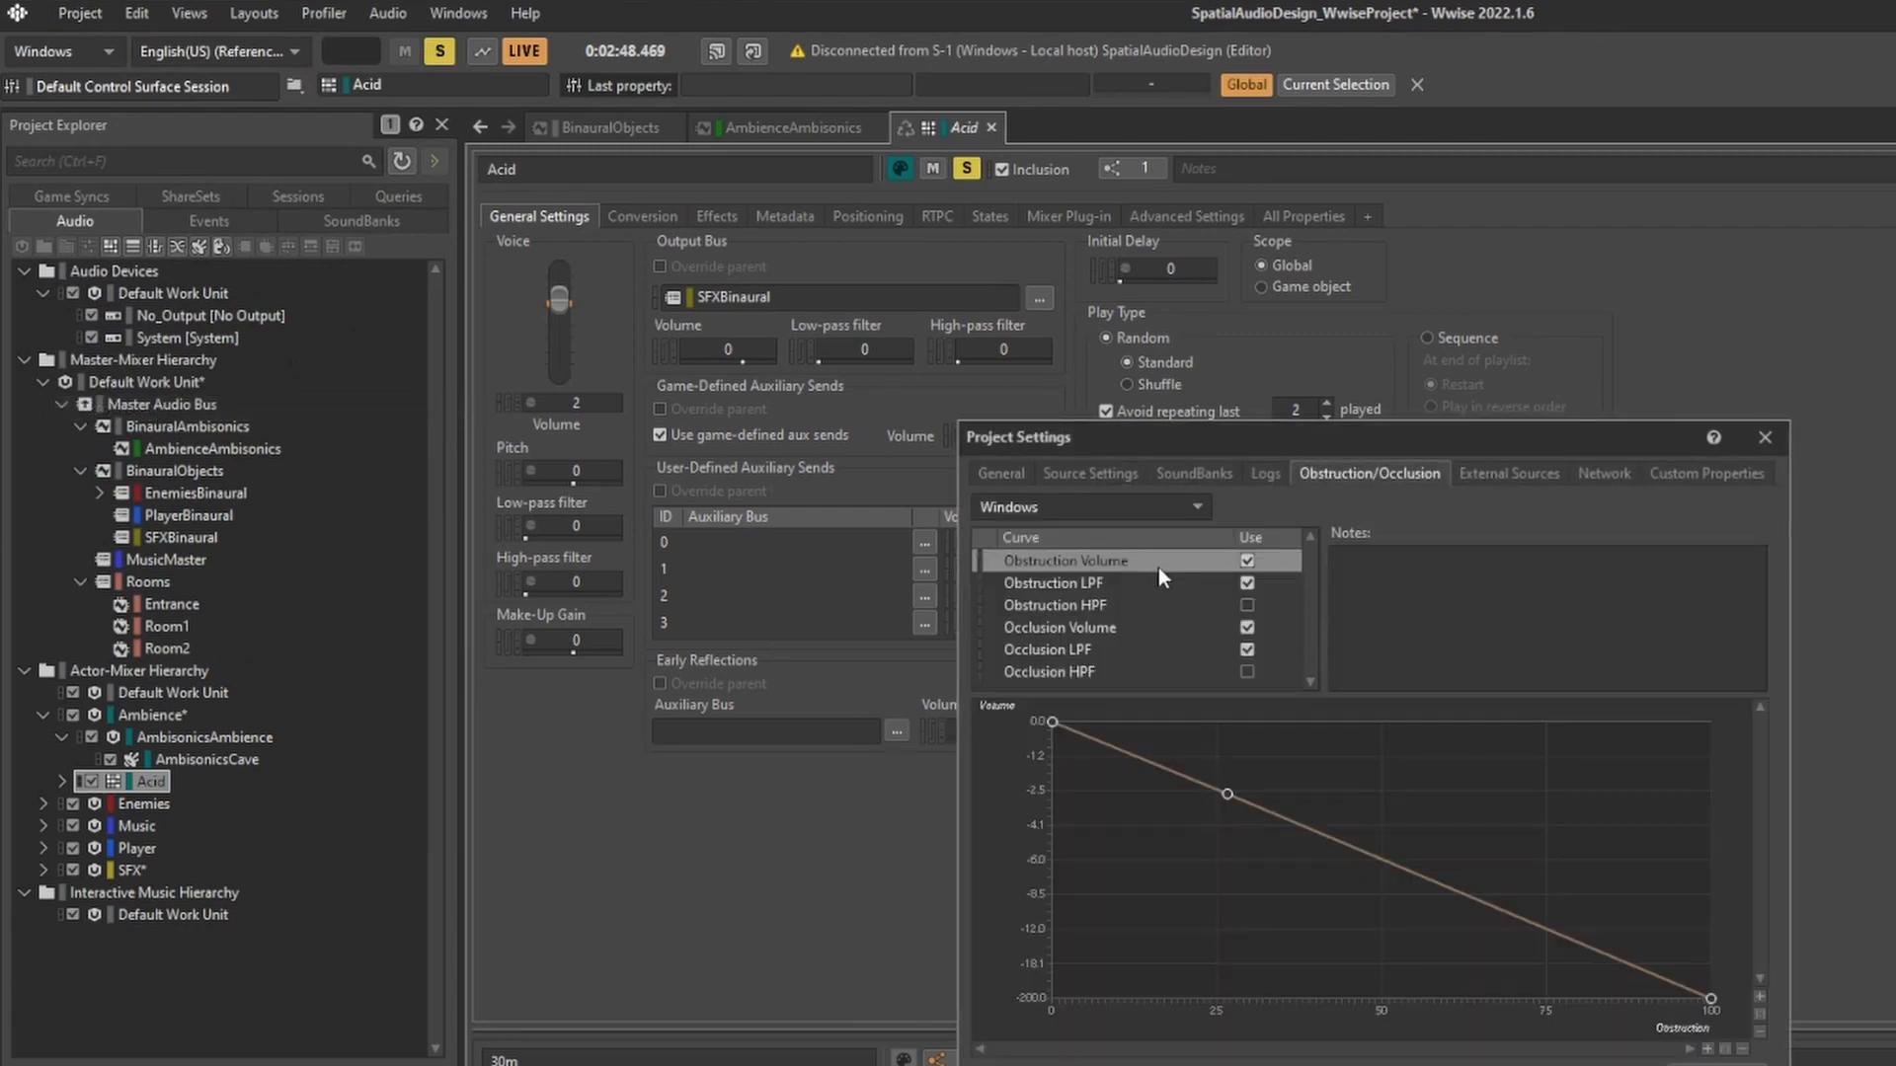
left_click(1068, 581)
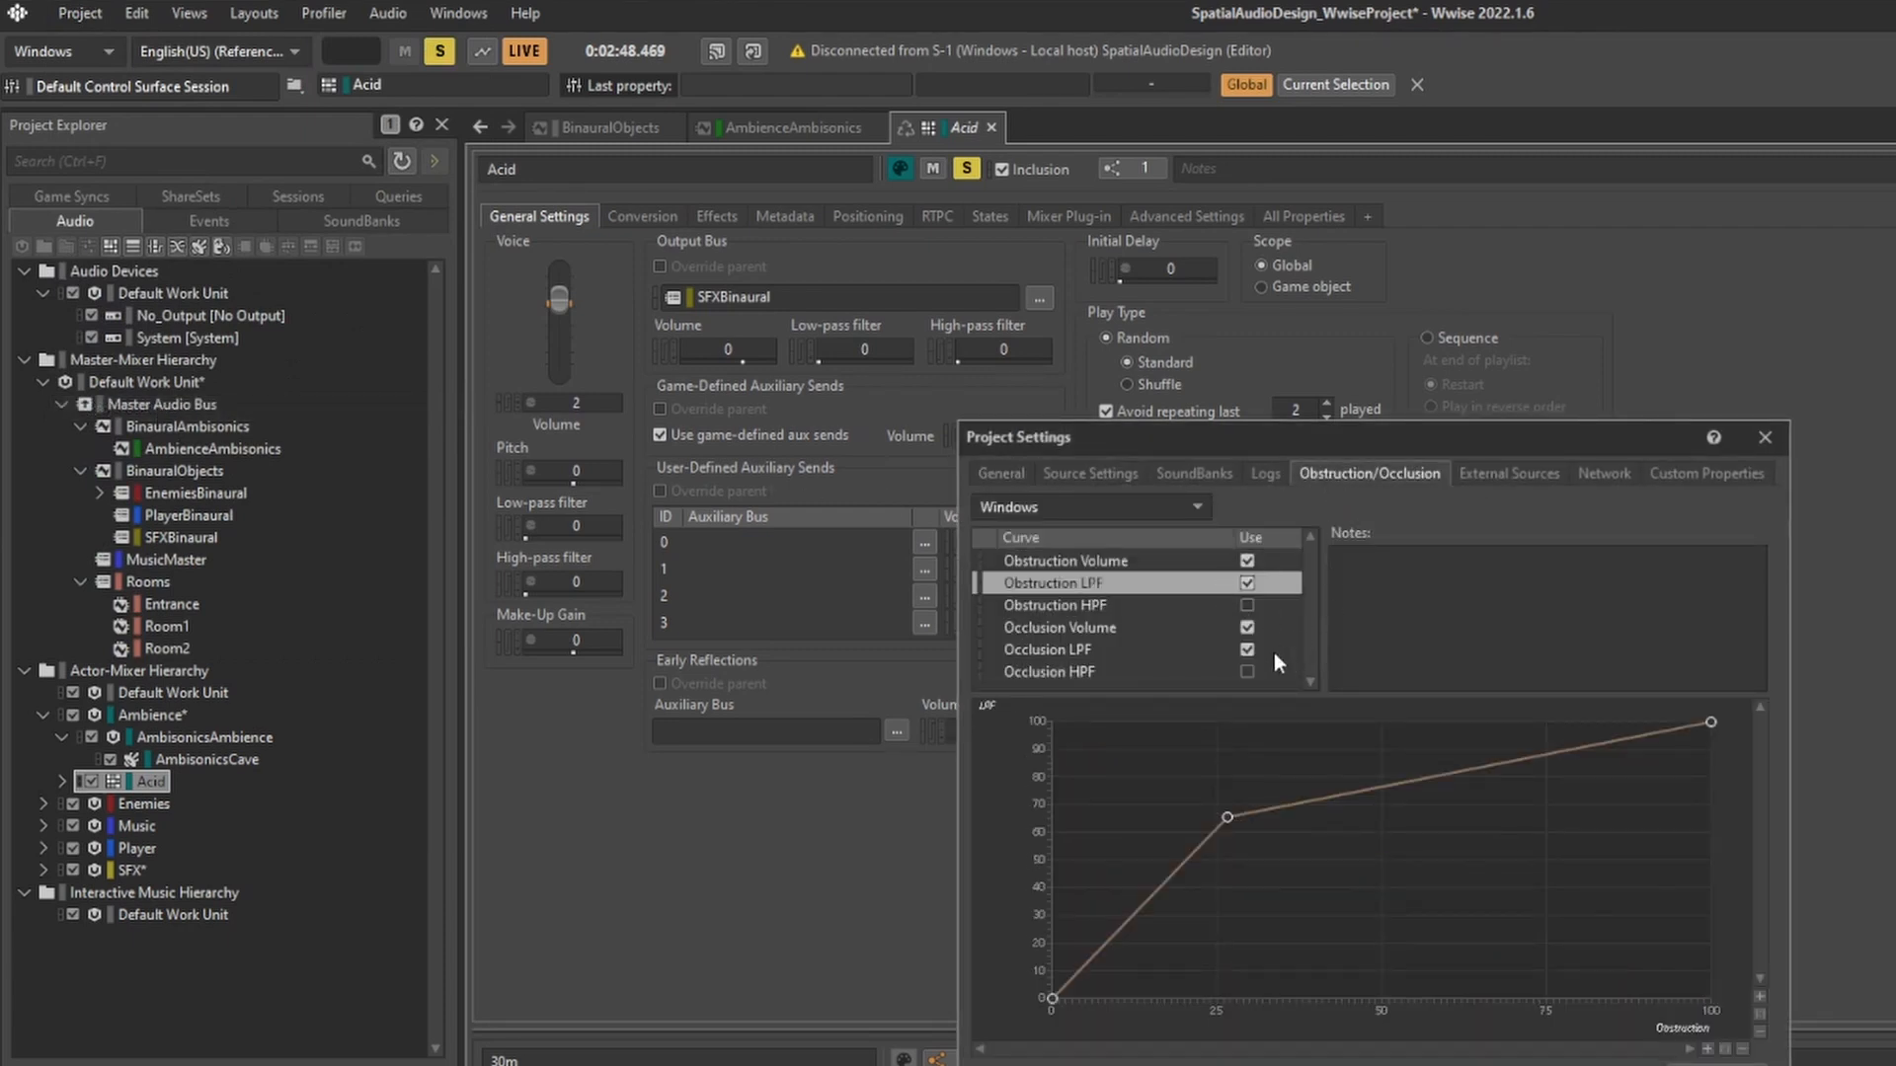